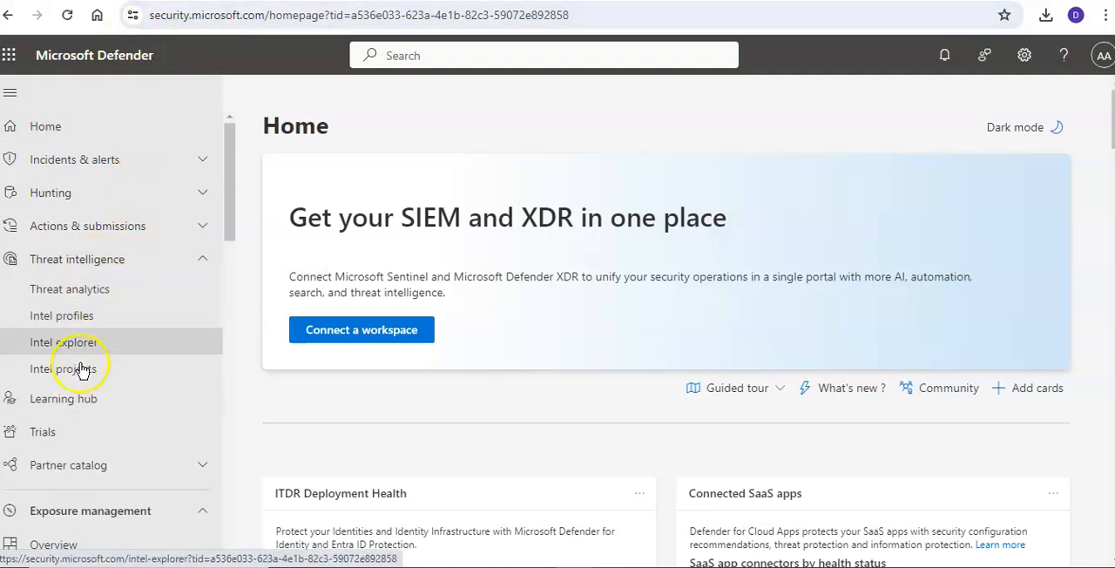
- Go to the Intel projects page under Threat intelligence
click(63, 370)
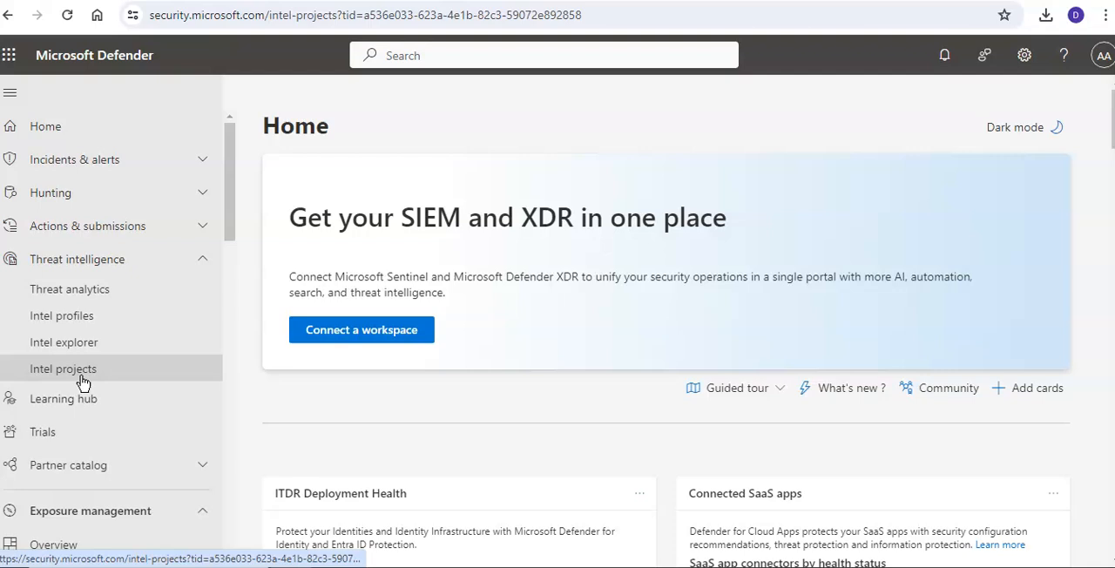
click(63, 369)
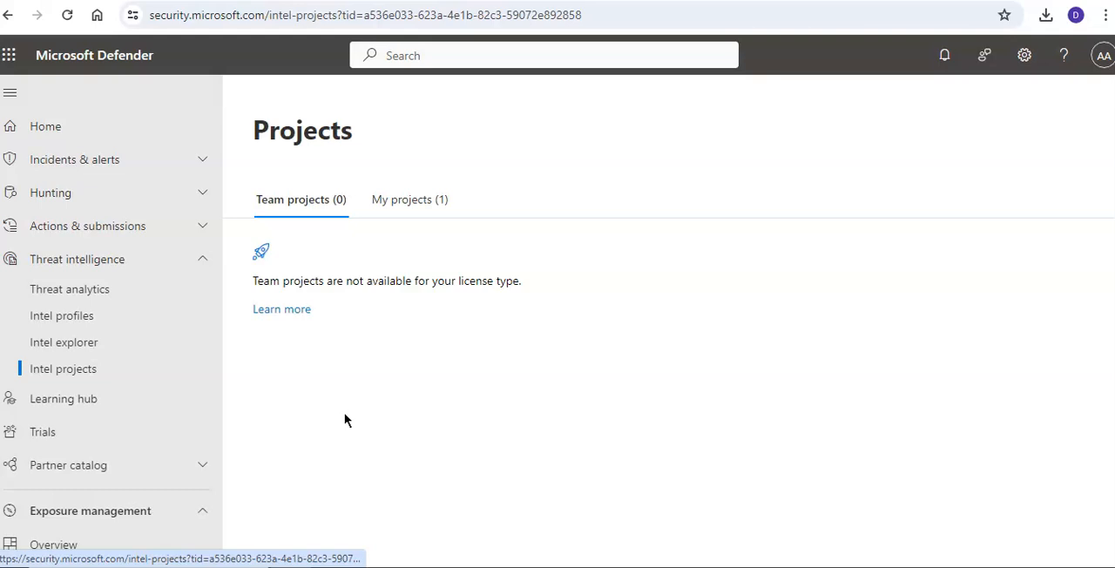
- Search Intel explorer for FABRIKAM.COM and show its intelligence summary
click(63, 342)
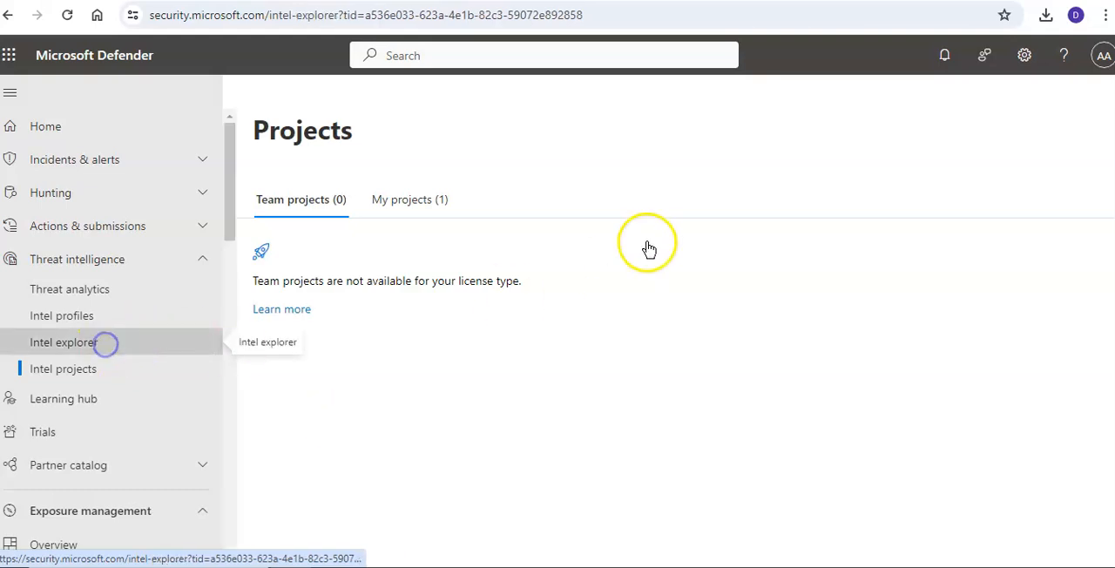
click(63, 342)
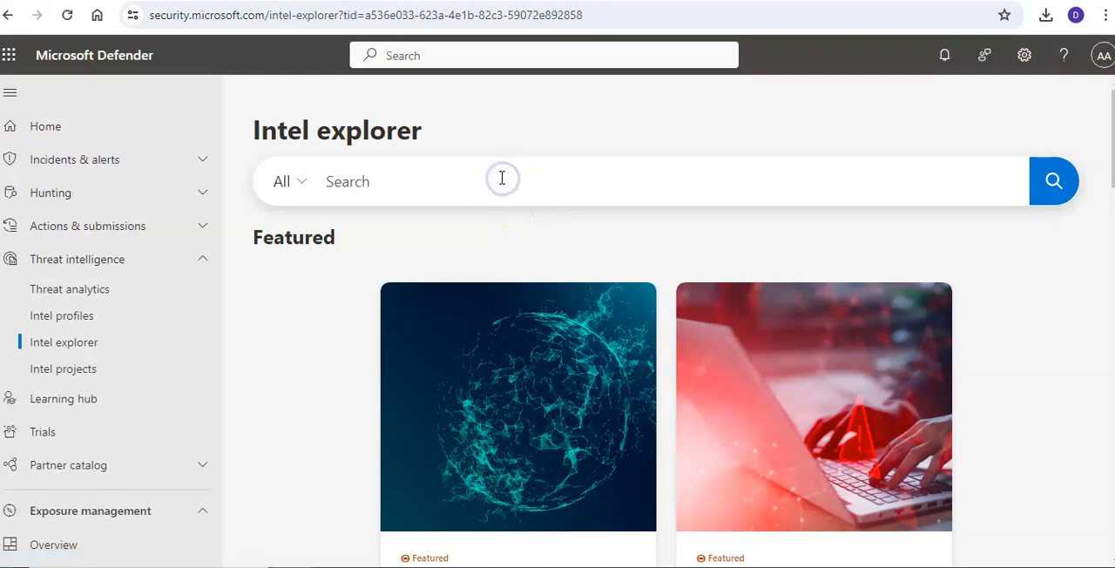
text(FABRIKAM)
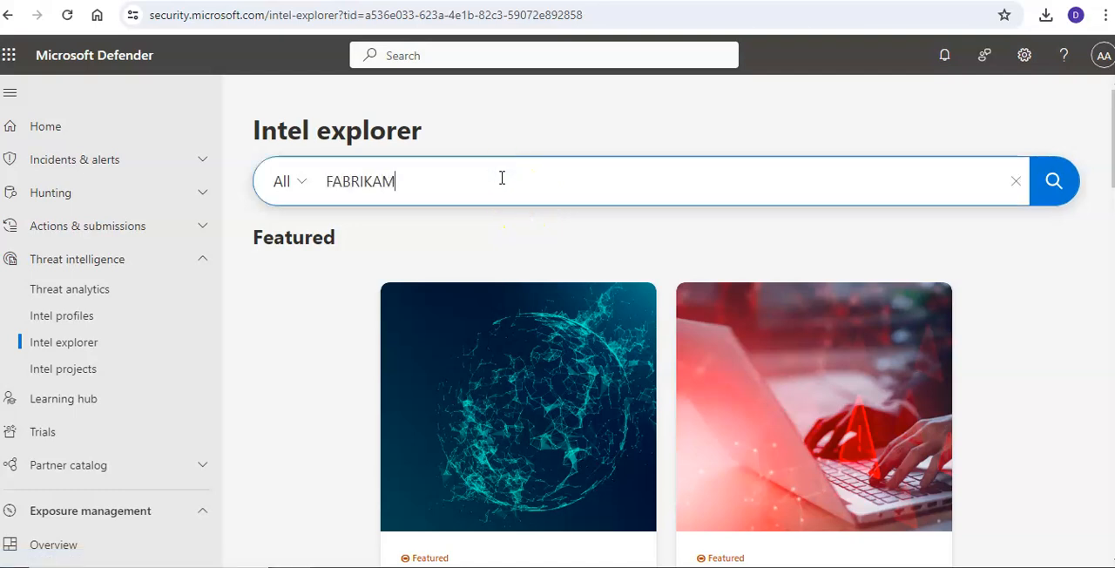
text(.COM)
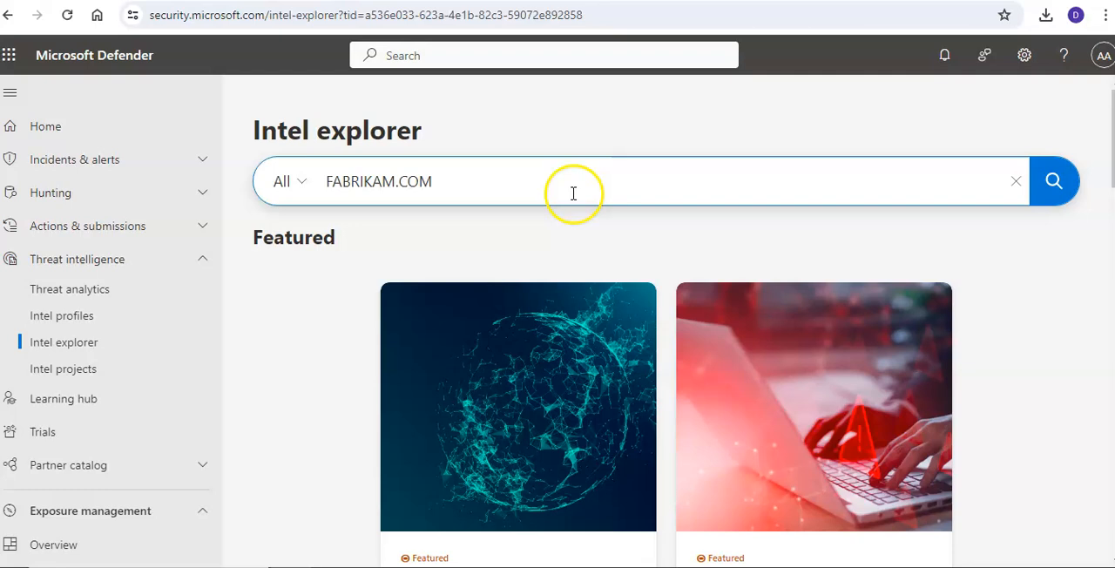
click(1054, 181)
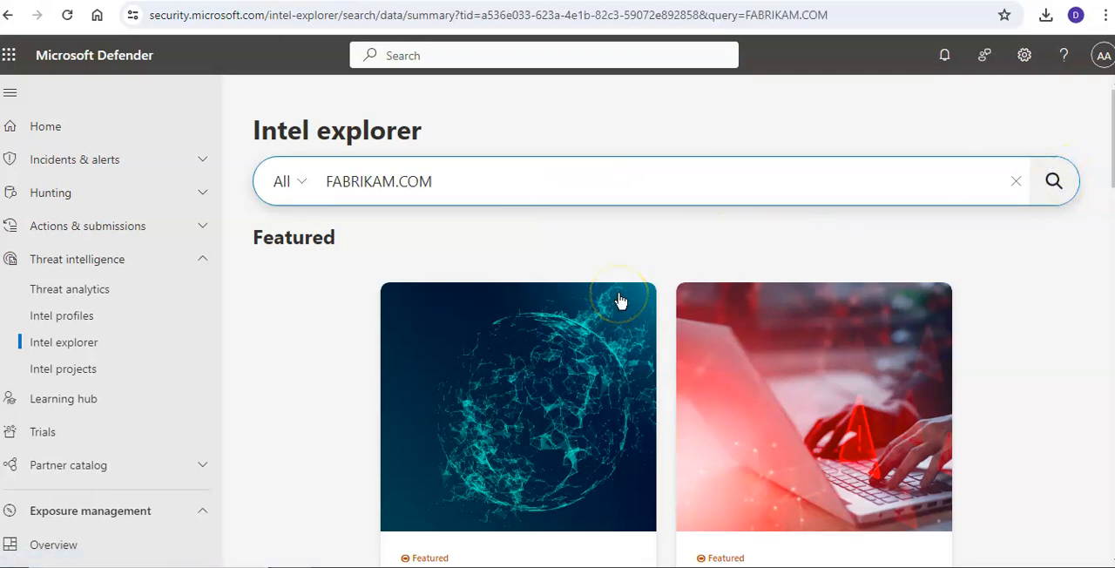
click(1054, 181)
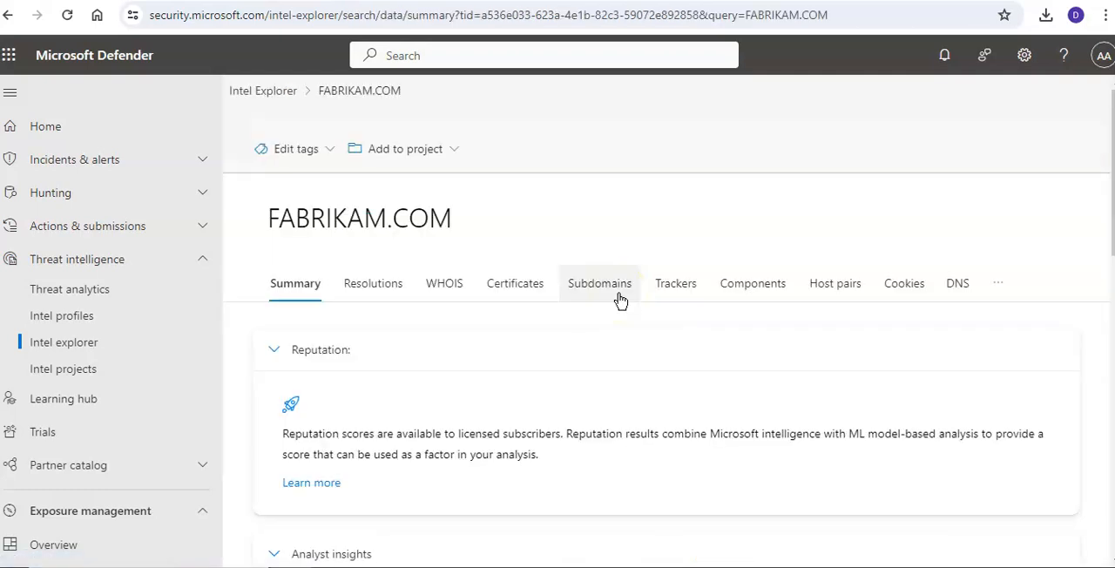
- Show FABRIKAM.COM's Projects tab, listing the TEST project with one artifact
click(998, 282)
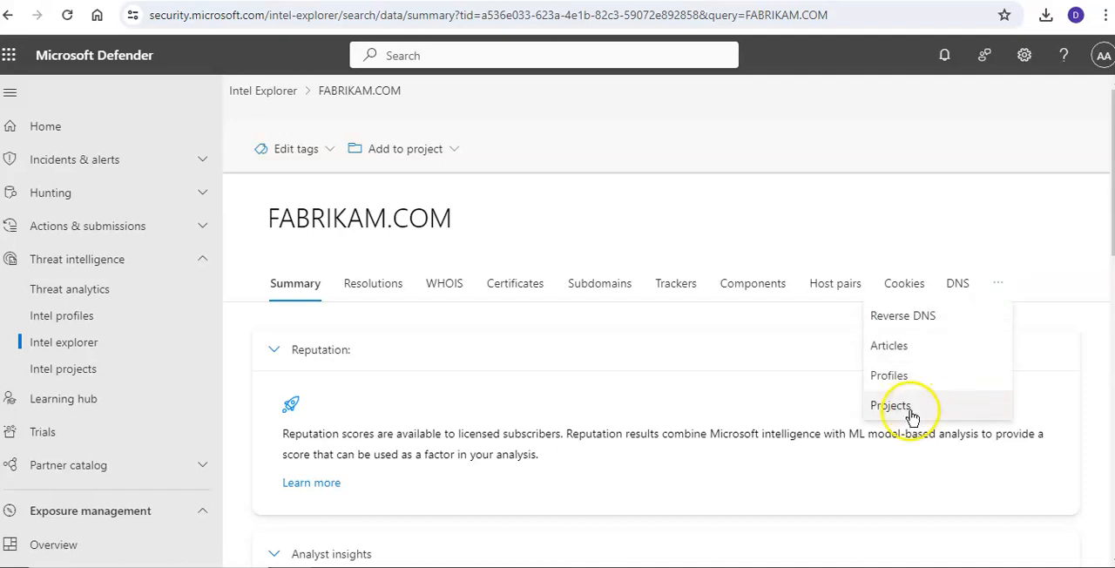
click(891, 405)
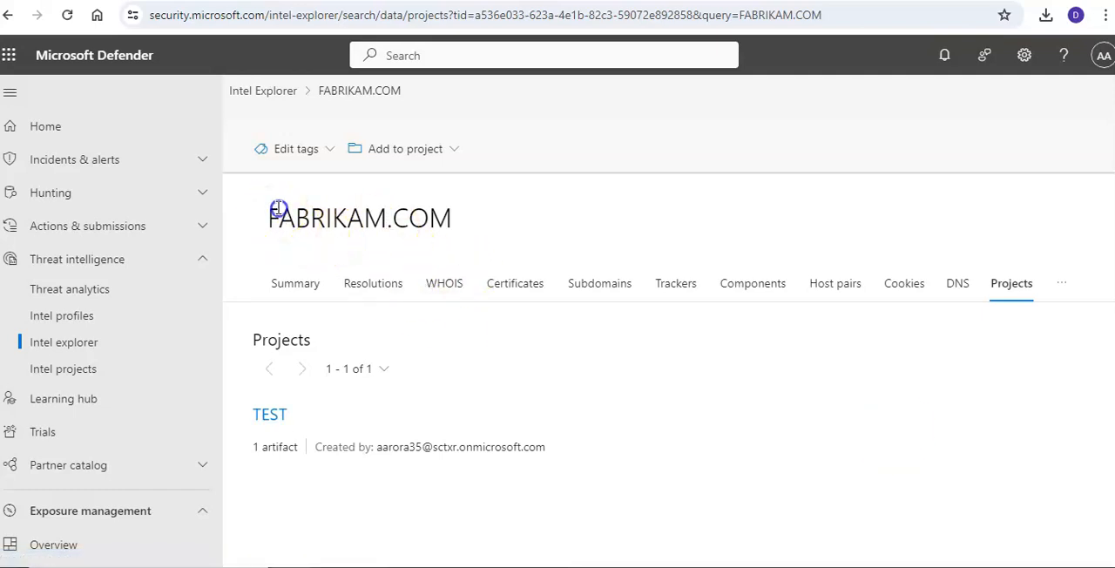
double_click(359, 218)
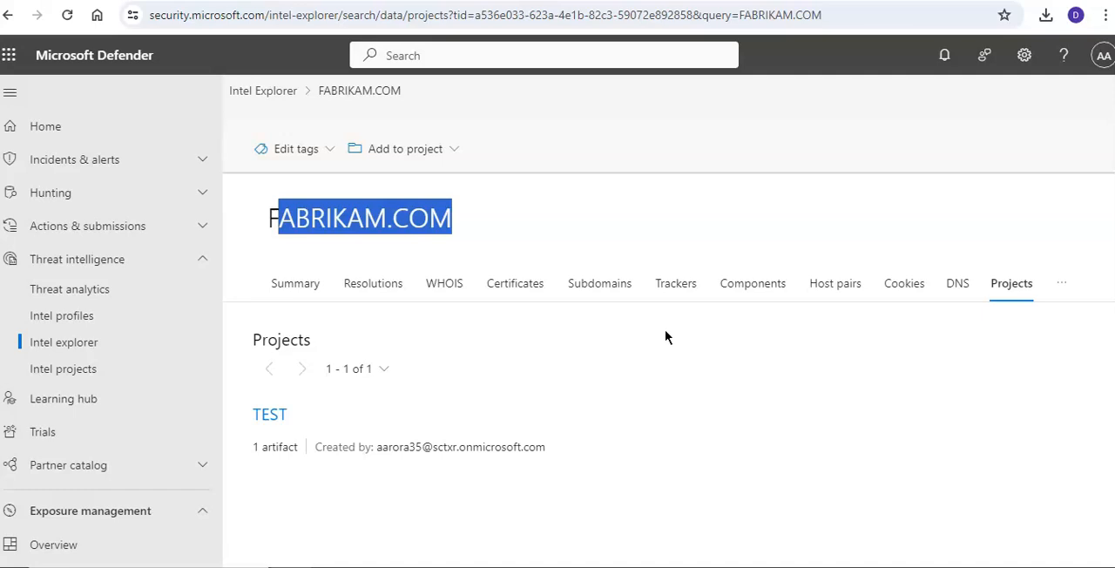
- Open the TEST project's details from the My projects list
click(63, 369)
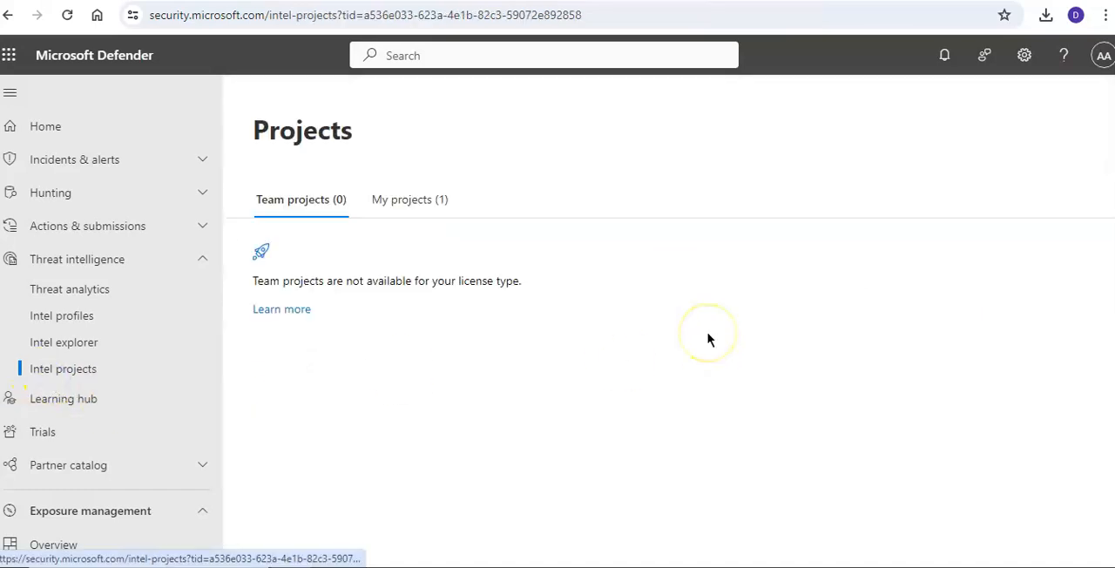
mouse_move(710, 338)
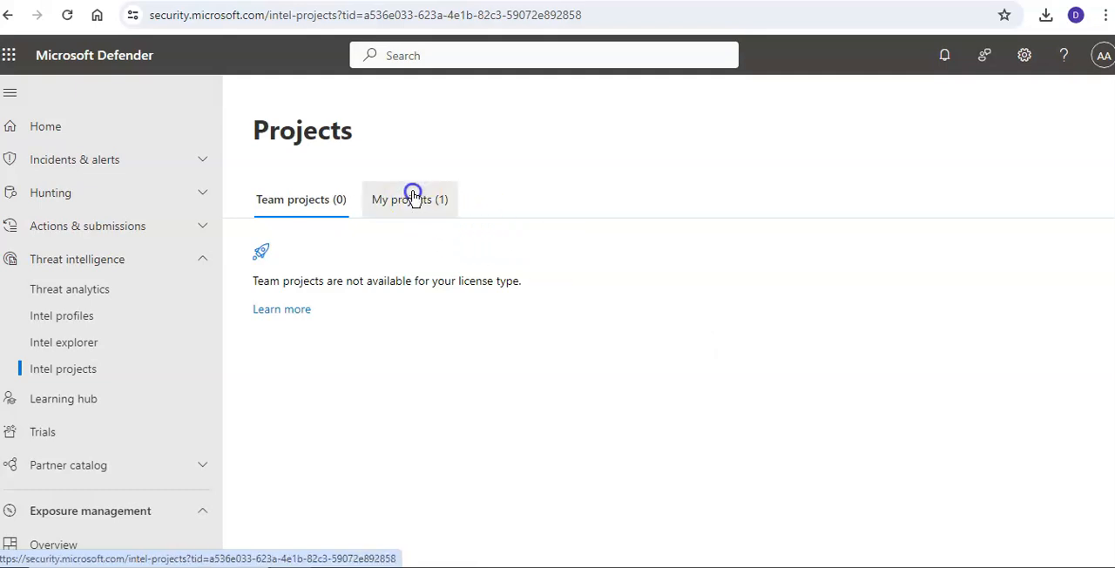
click(409, 198)
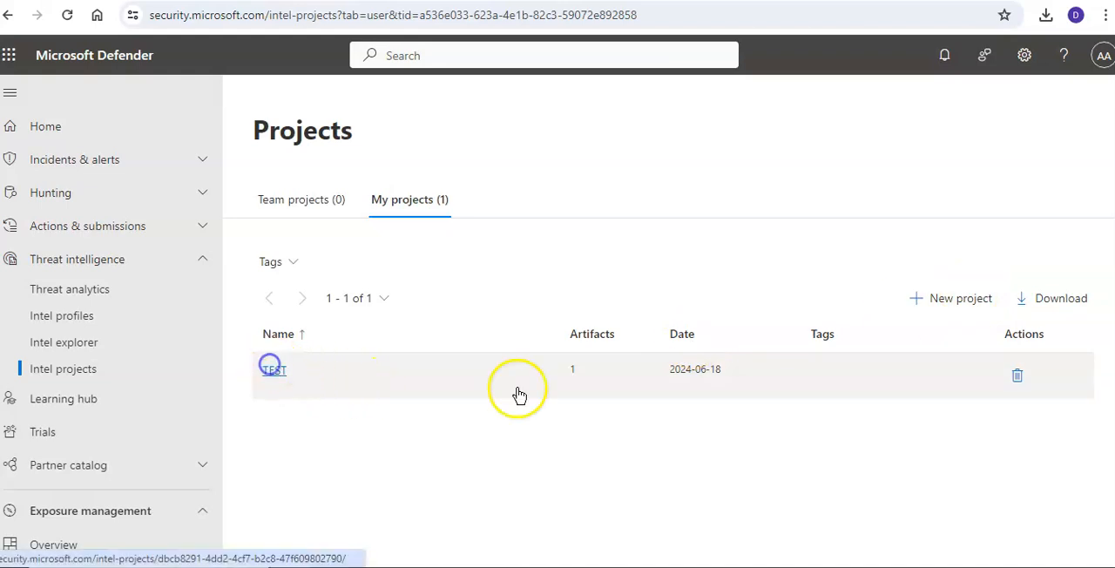
click(272, 369)
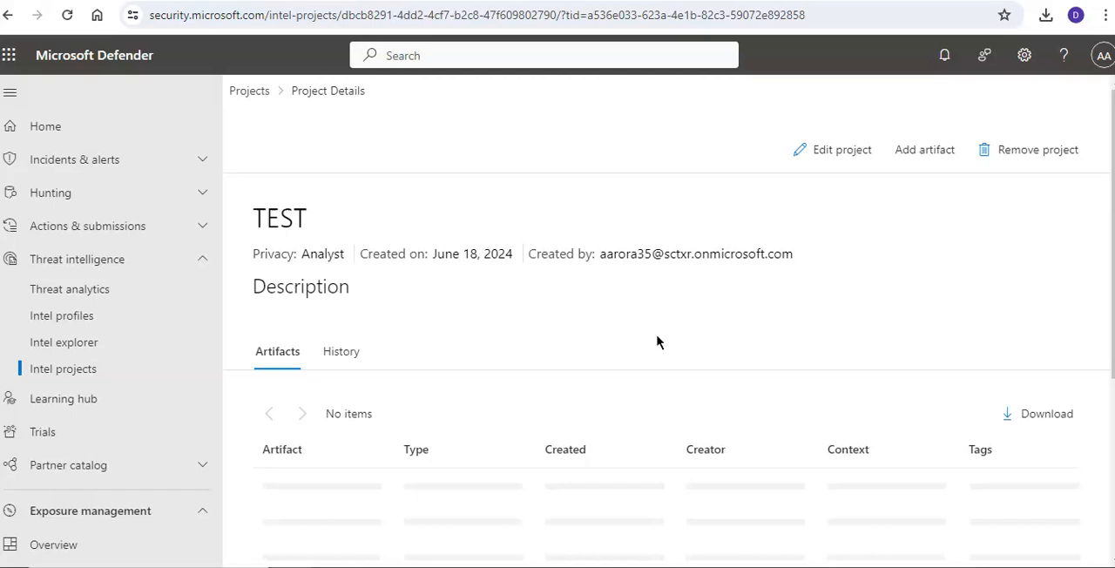
- Edit the TEST project's privacy to be accessible to my team and save it
click(840, 149)
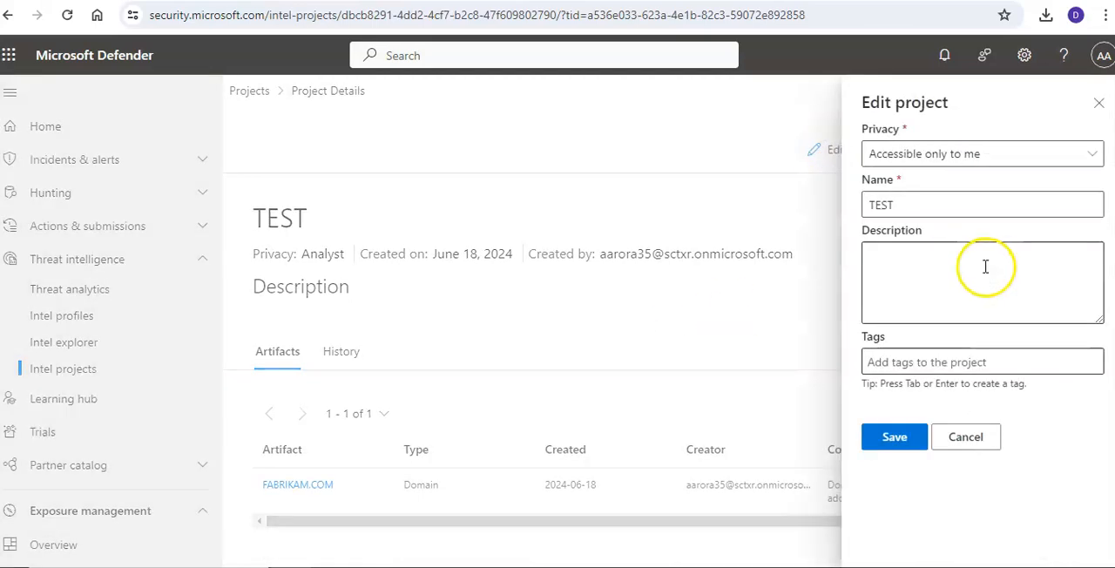
click(983, 153)
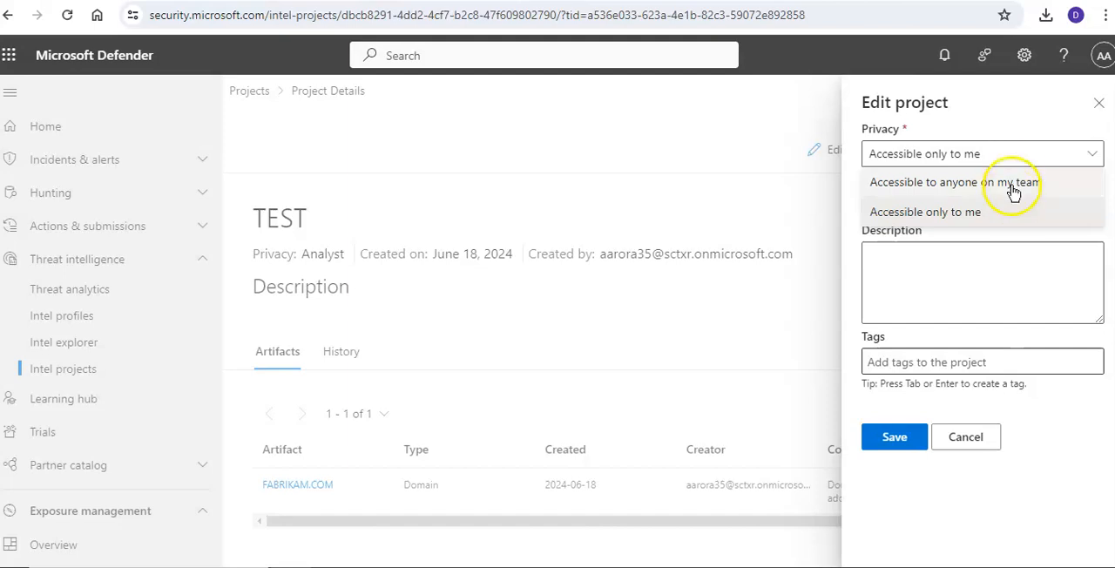
click(953, 181)
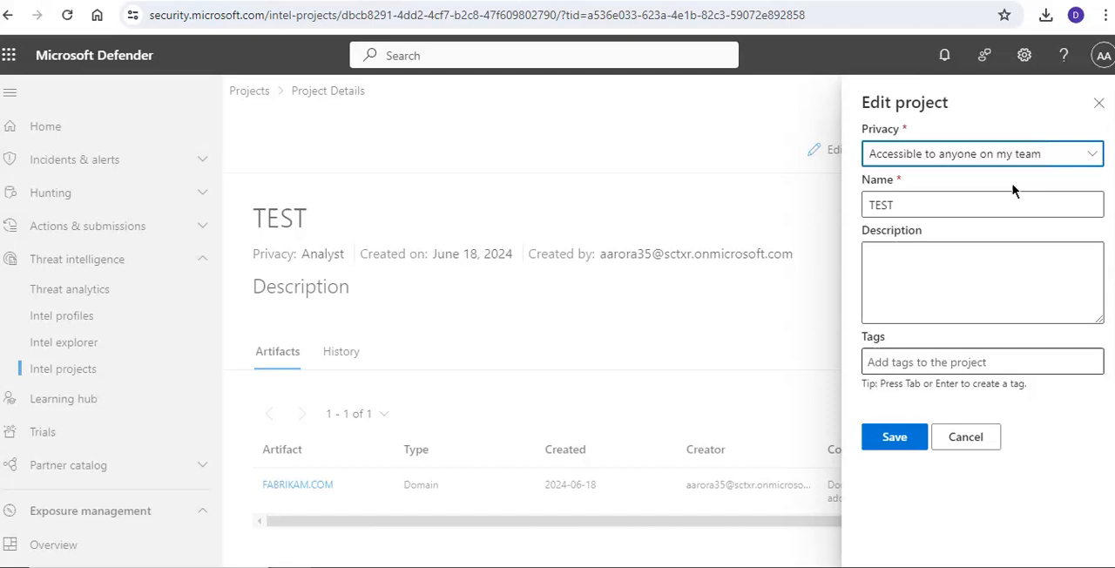
click(965, 436)
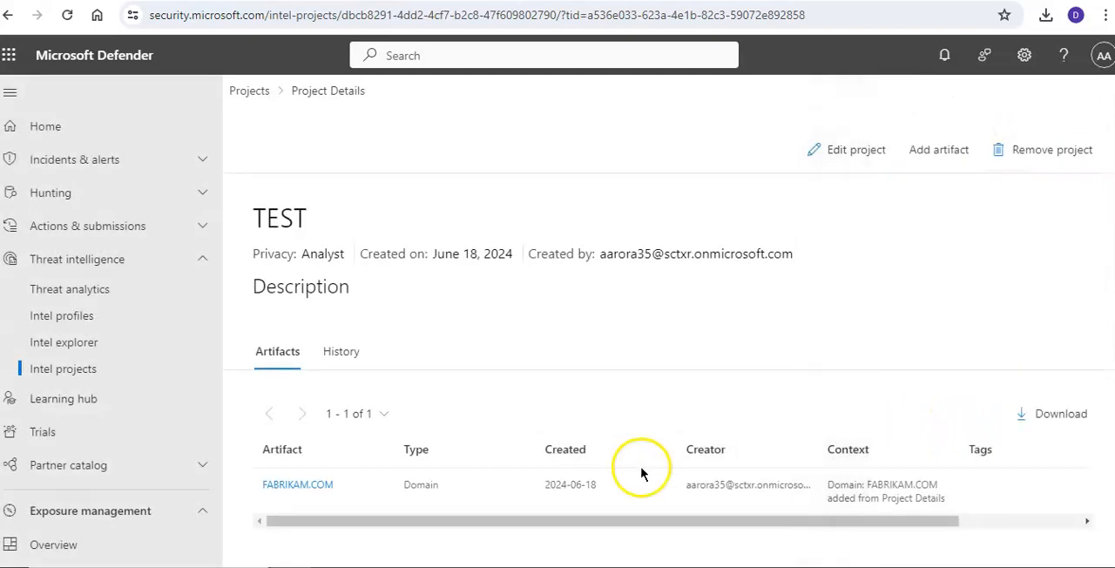
mouse_move(880, 357)
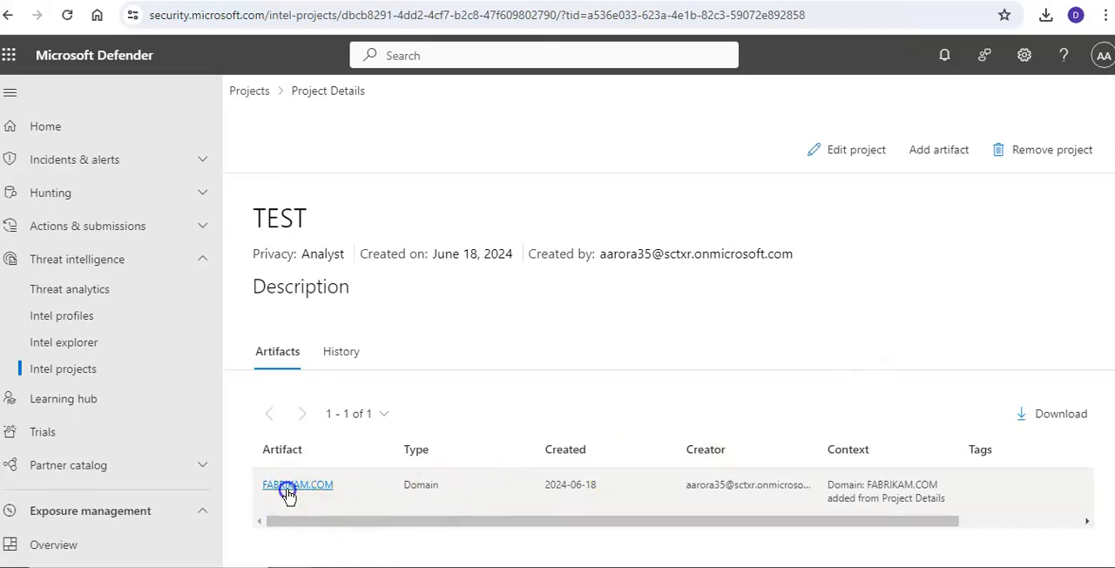
- Open the FABRIKAM.COM artifact's domain summary and review its result sections
click(296, 485)
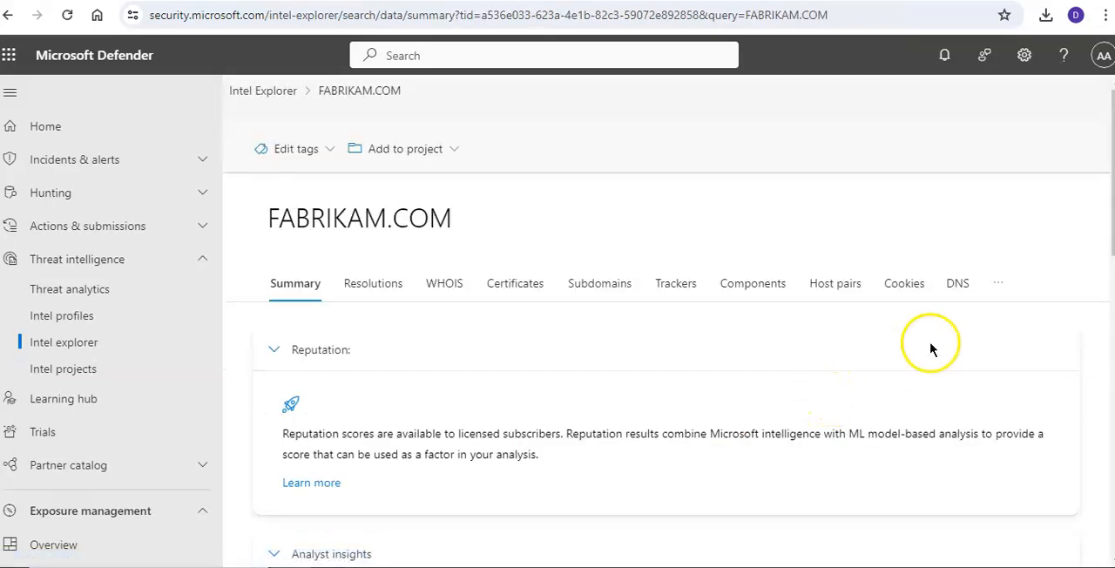
click(997, 282)
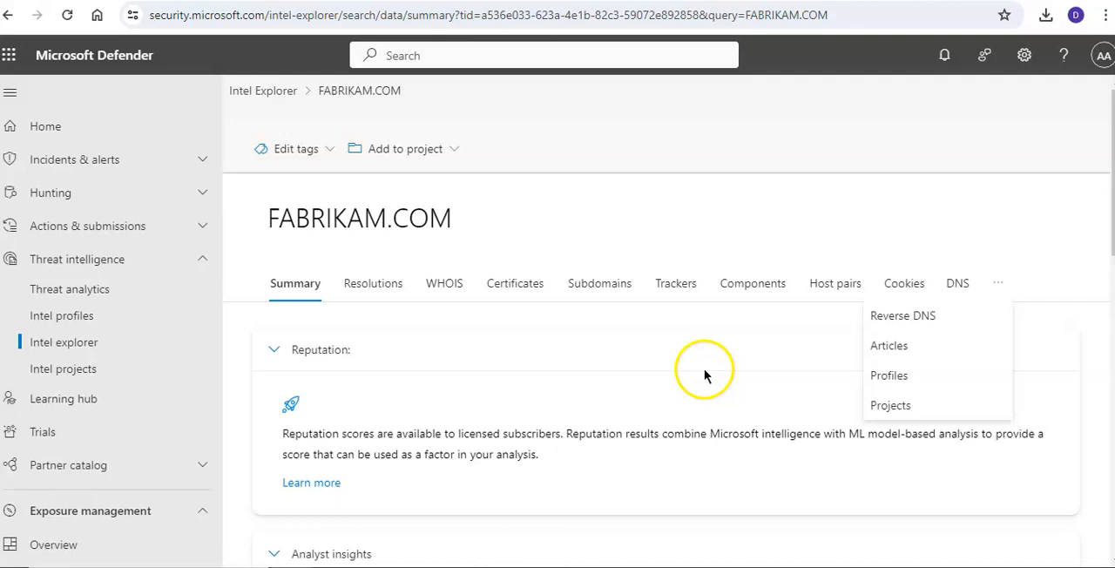
scroll(down, 3)
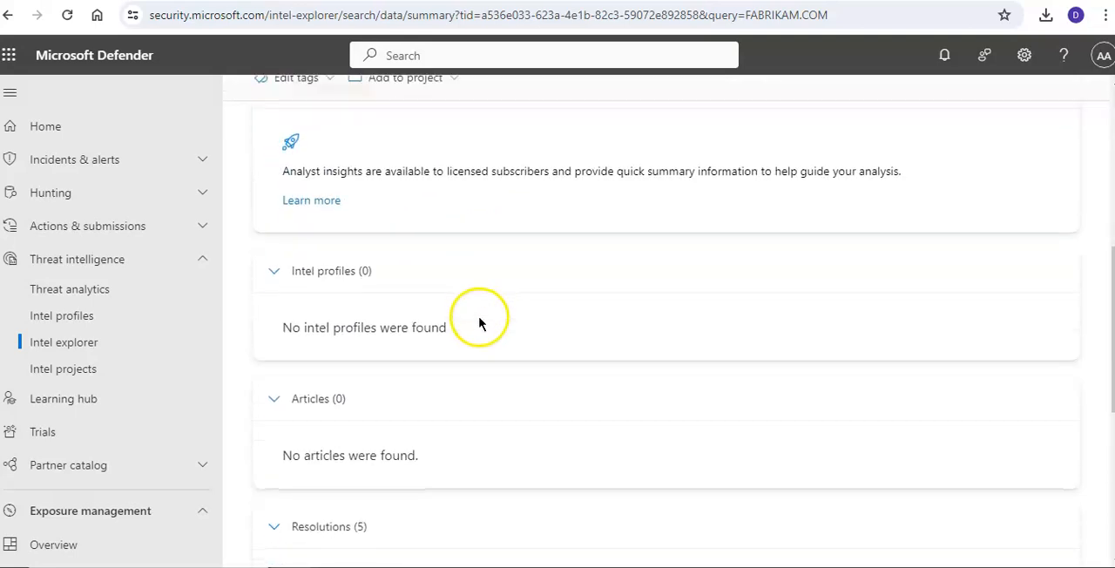
click(62, 369)
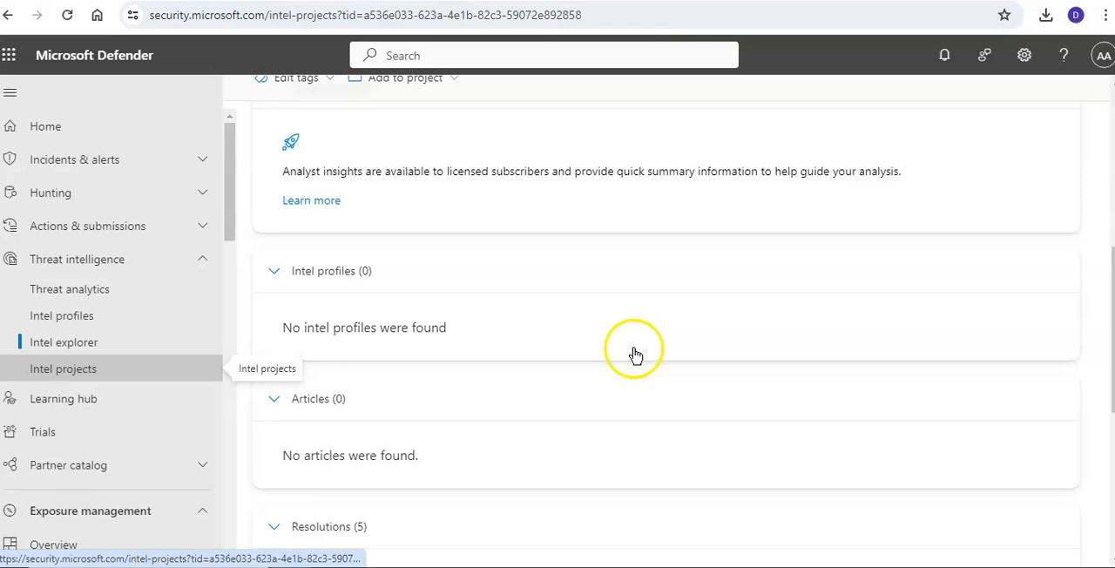
- Return to Intel projects and switch between Team projects and My projects, ending on My projects
click(63, 370)
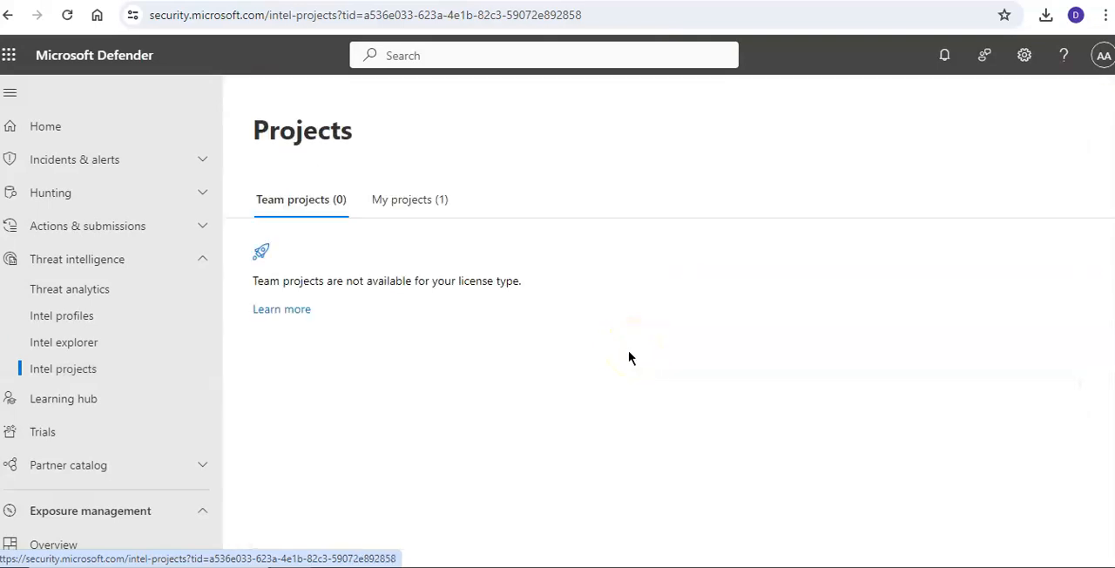
click(408, 199)
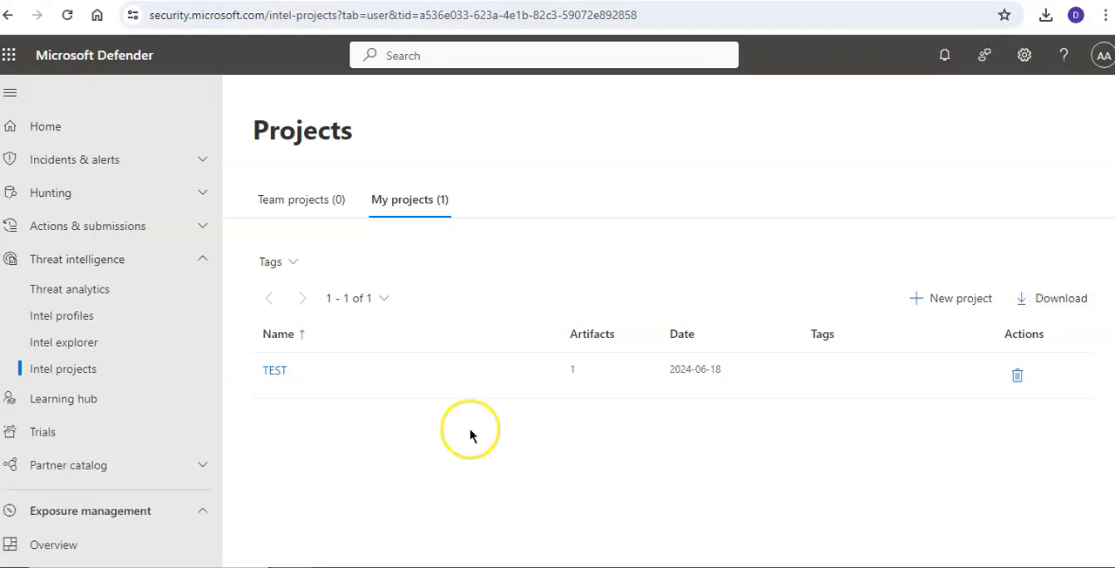
mouse_move(522, 250)
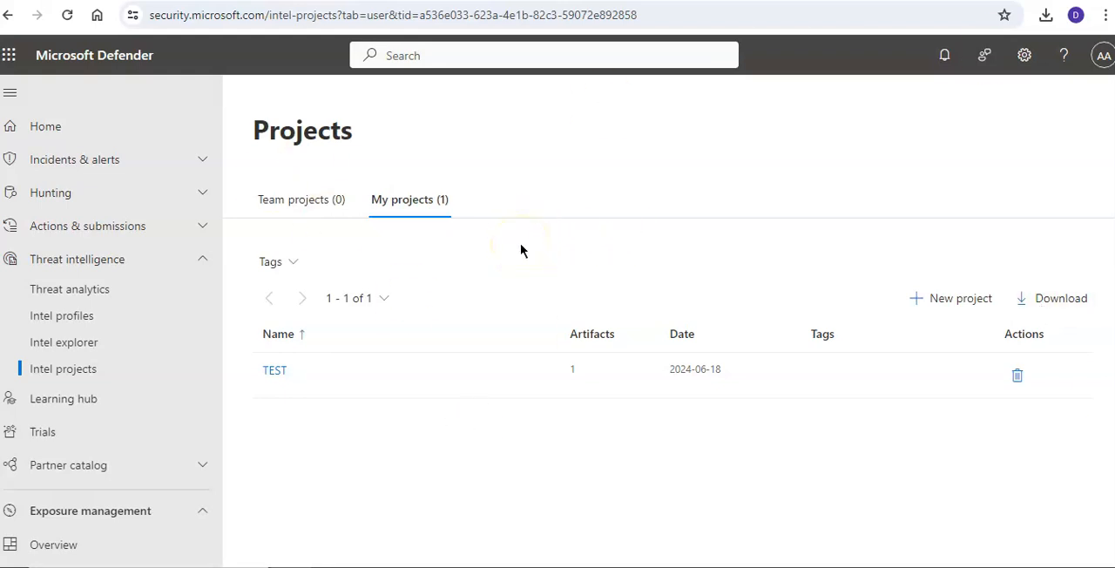
click(302, 198)
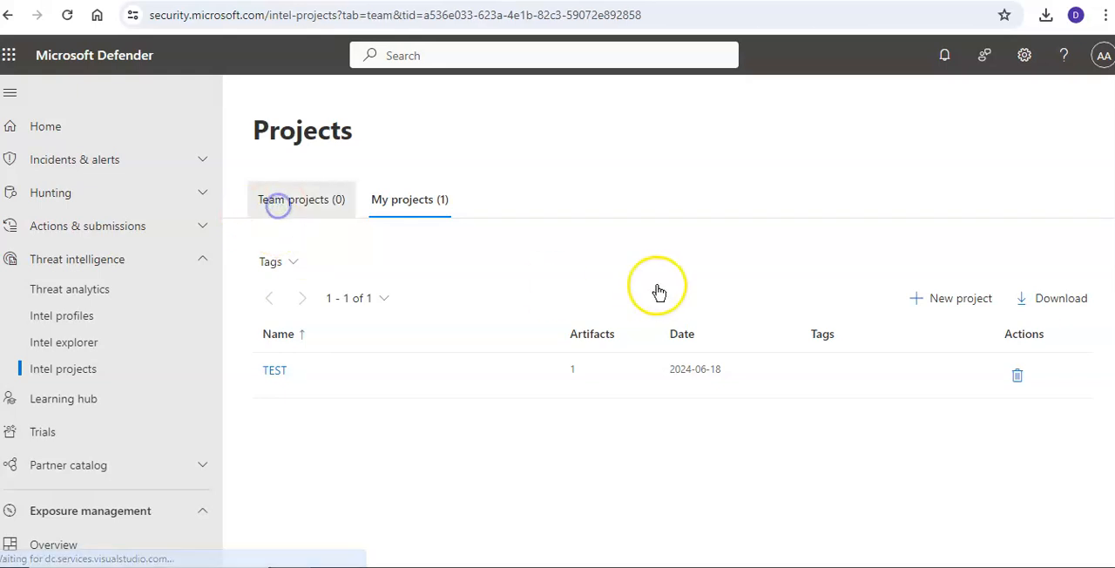
click(300, 199)
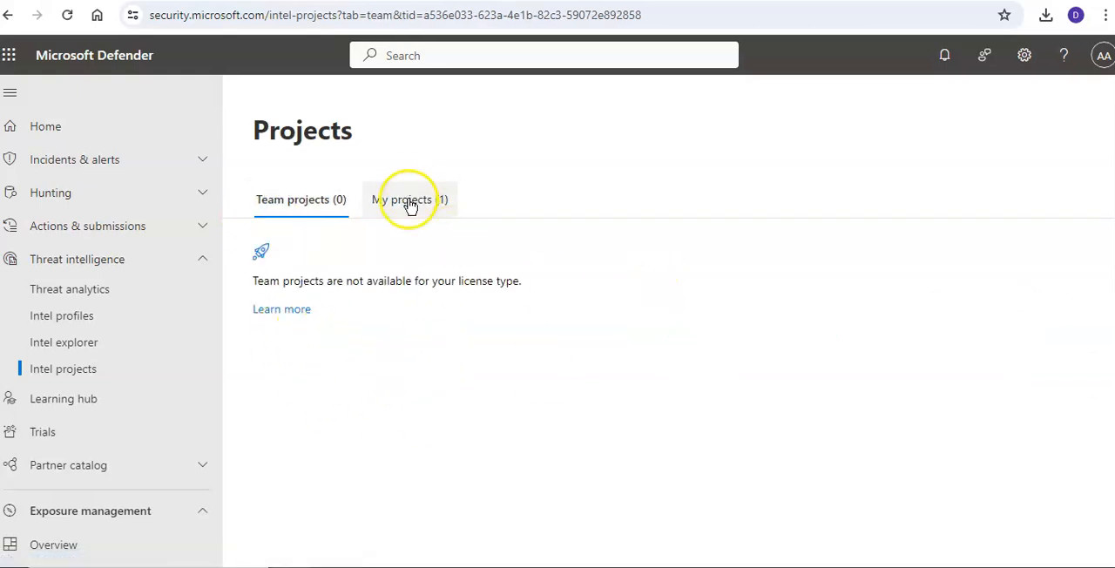
click(409, 201)
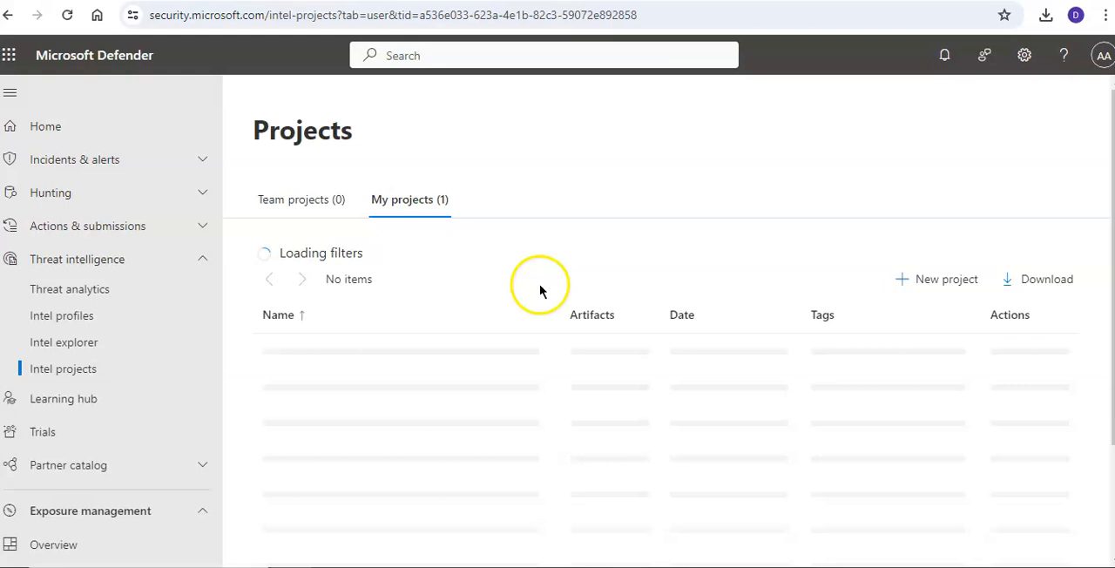
- Create a private project named TEST2 tagged TESTPROJECT and save it
click(938, 278)
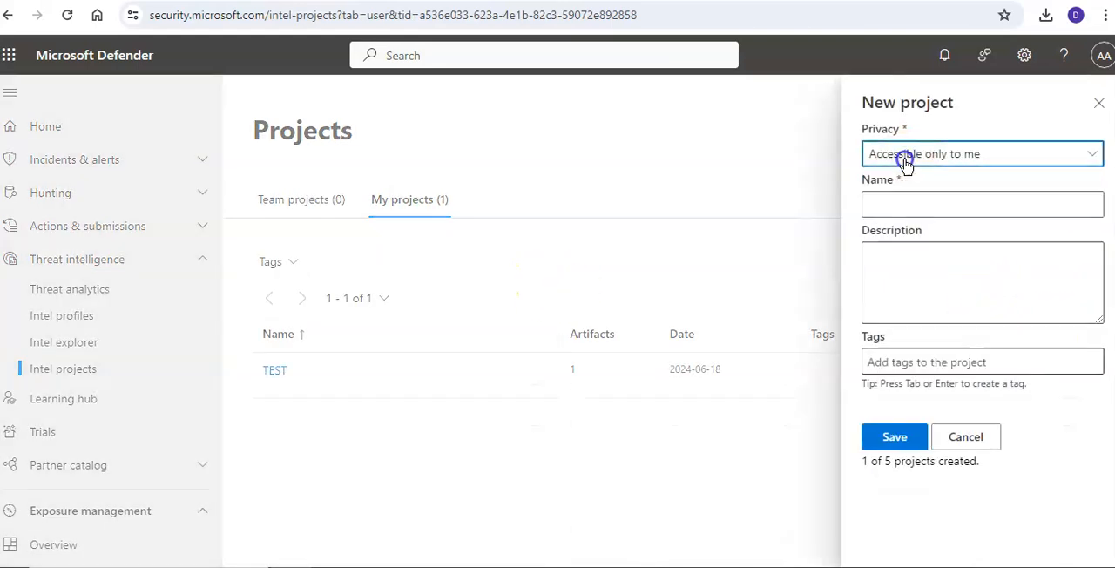
text(es)
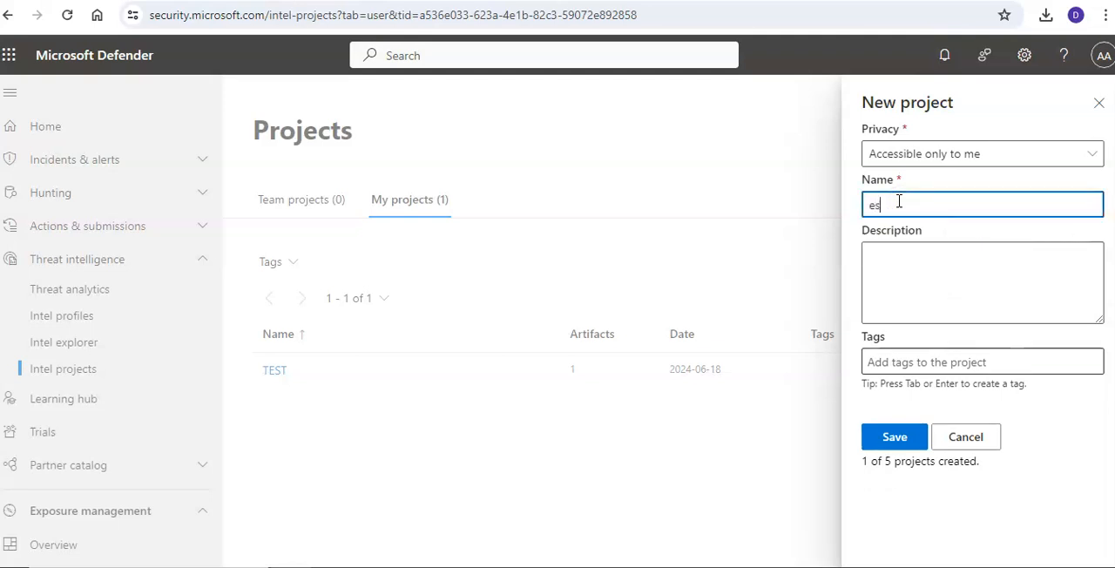
text(TEST2)
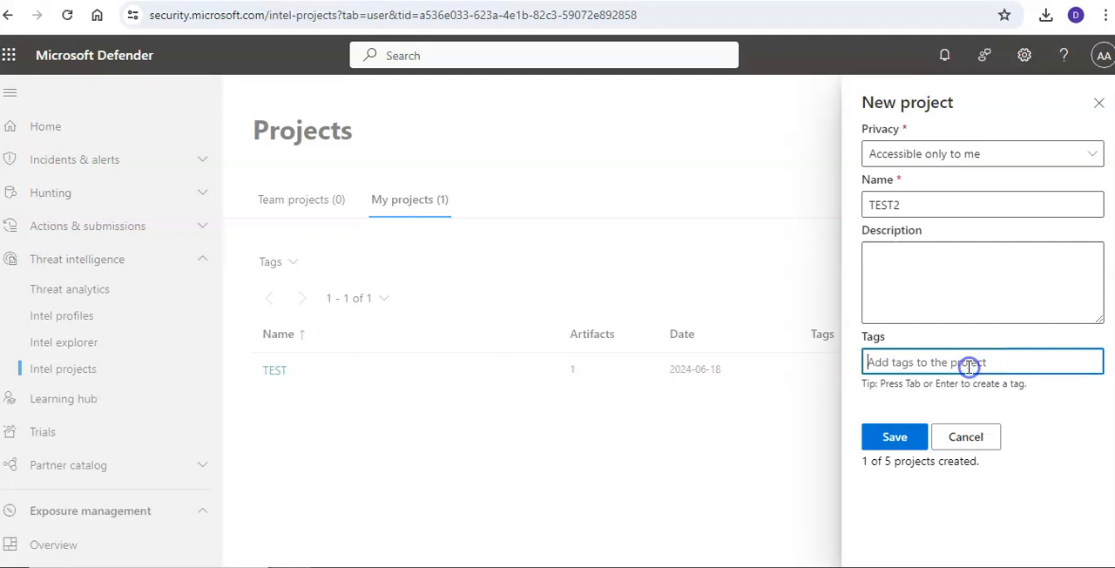
text(TESTPROJECT)
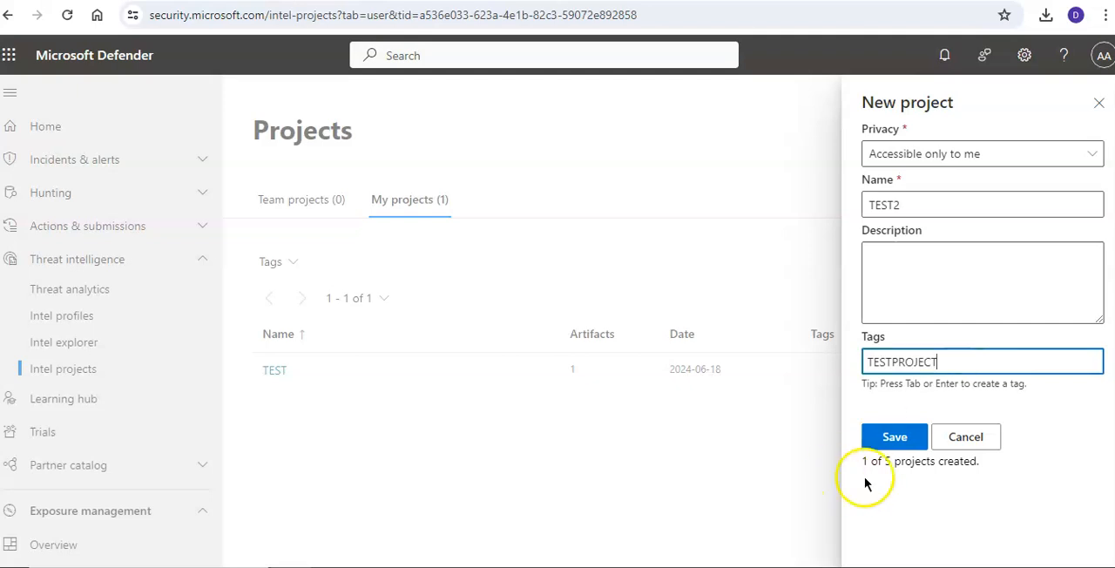
click(893, 435)
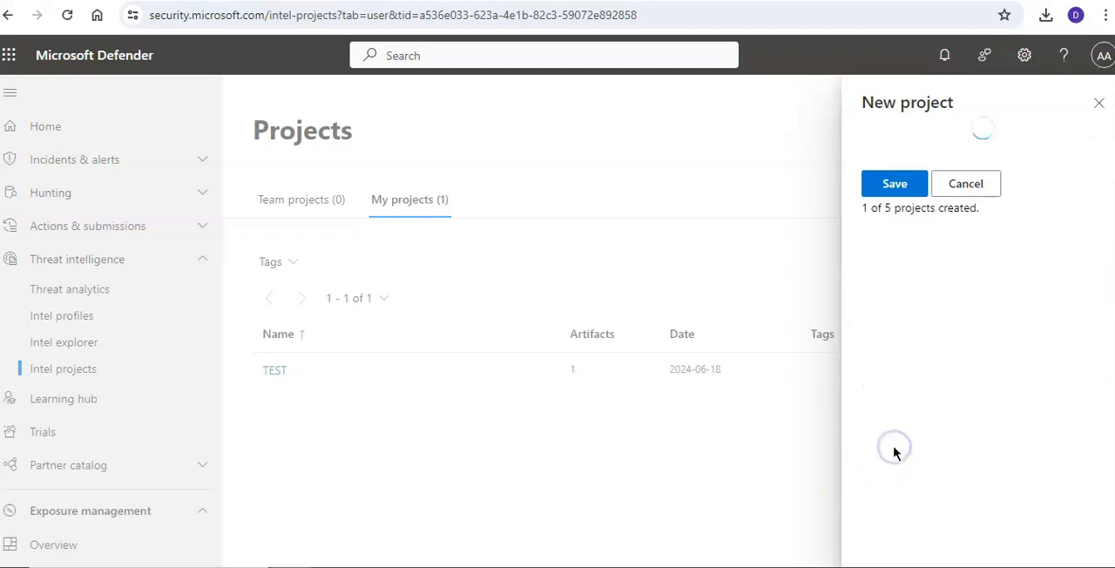
click(896, 183)
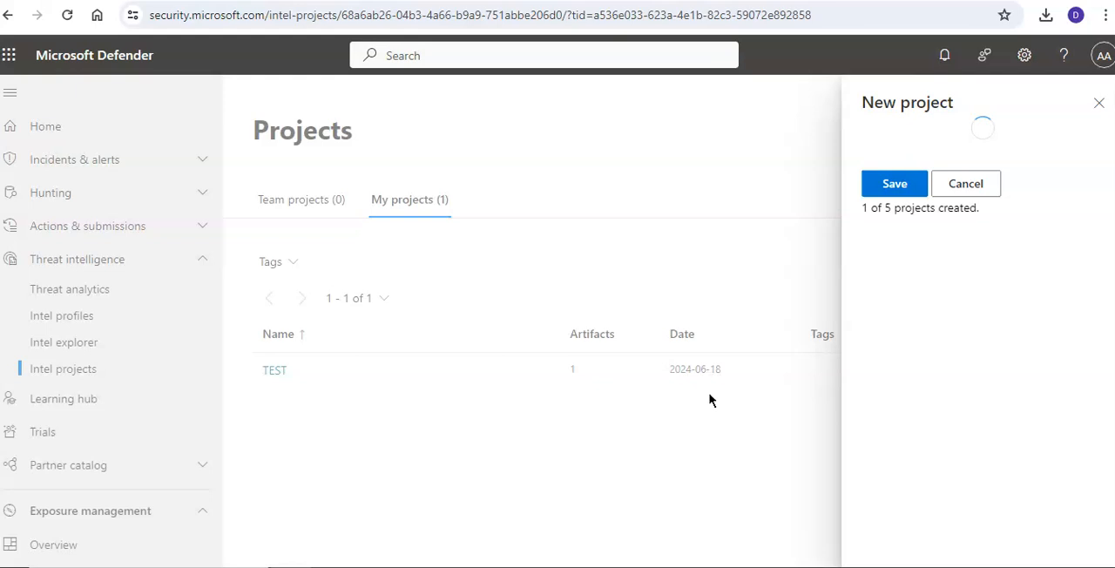
click(894, 183)
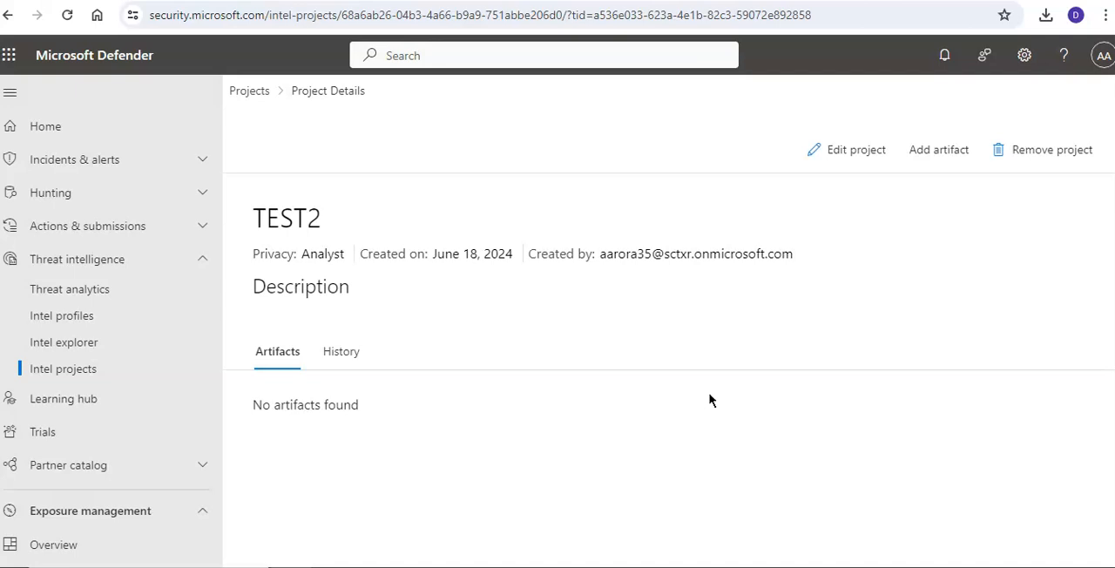
- Show My projects, now listing both TEST and TEST2
click(63, 369)
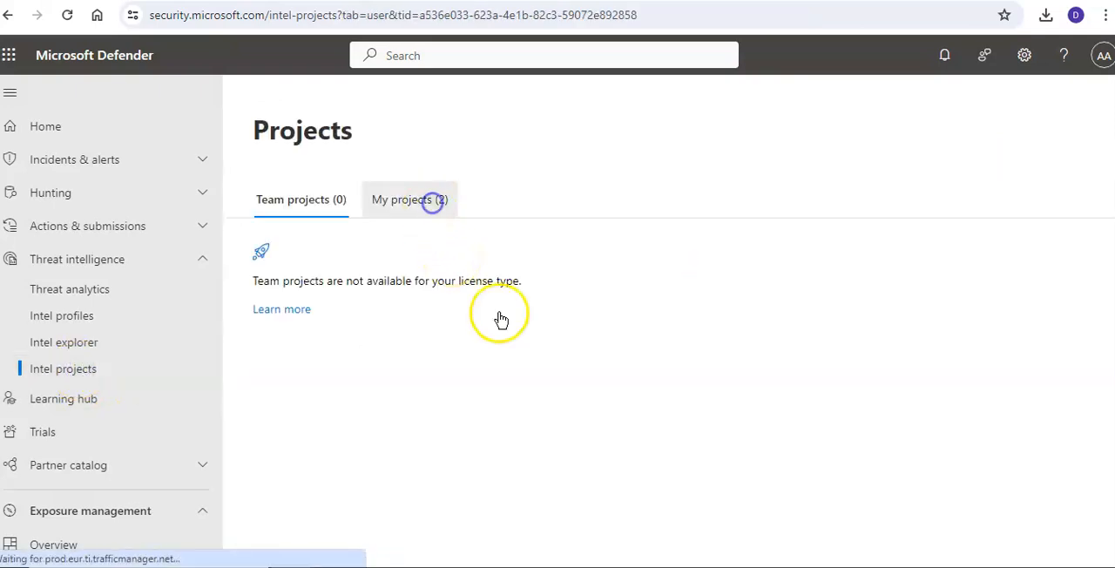
click(407, 198)
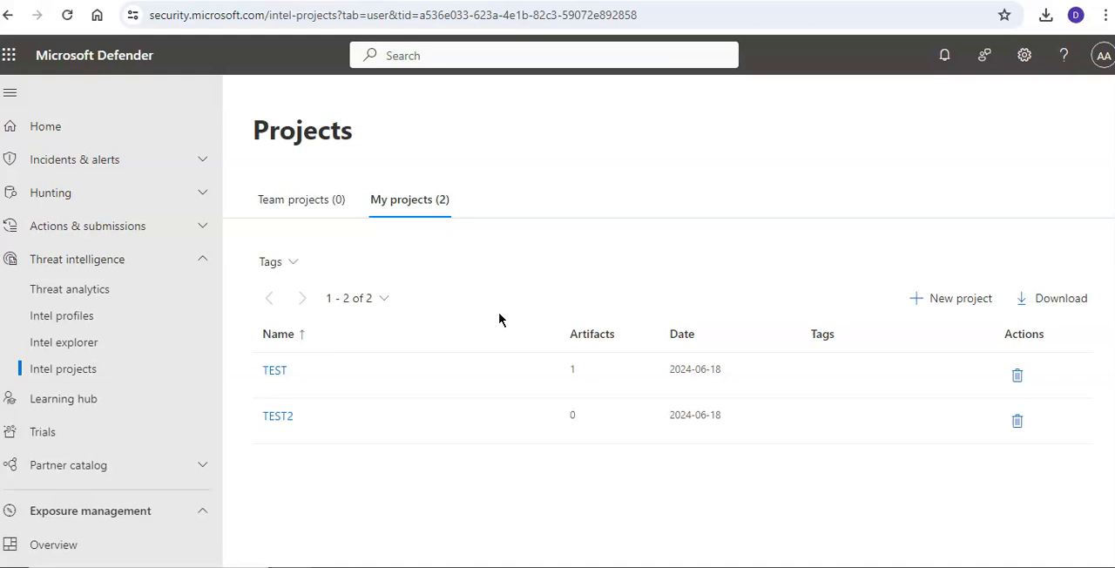